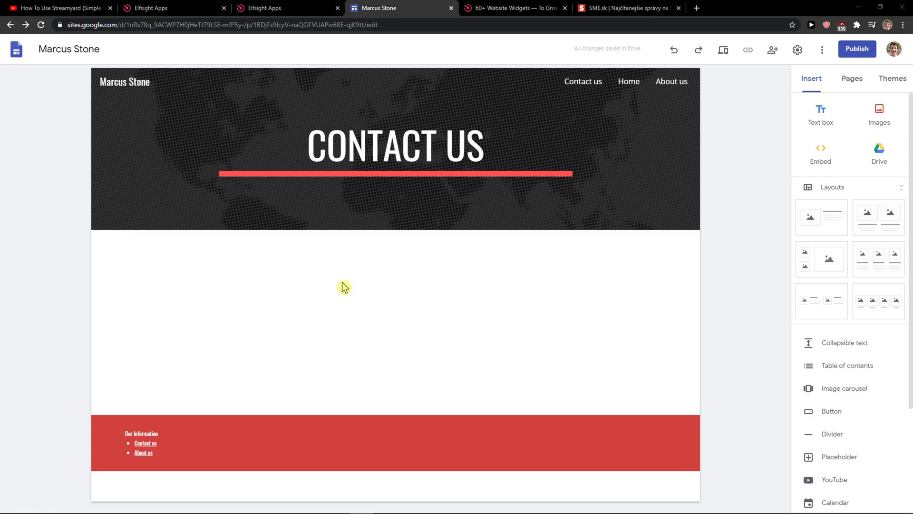
pyautogui.moveTo(359, 289)
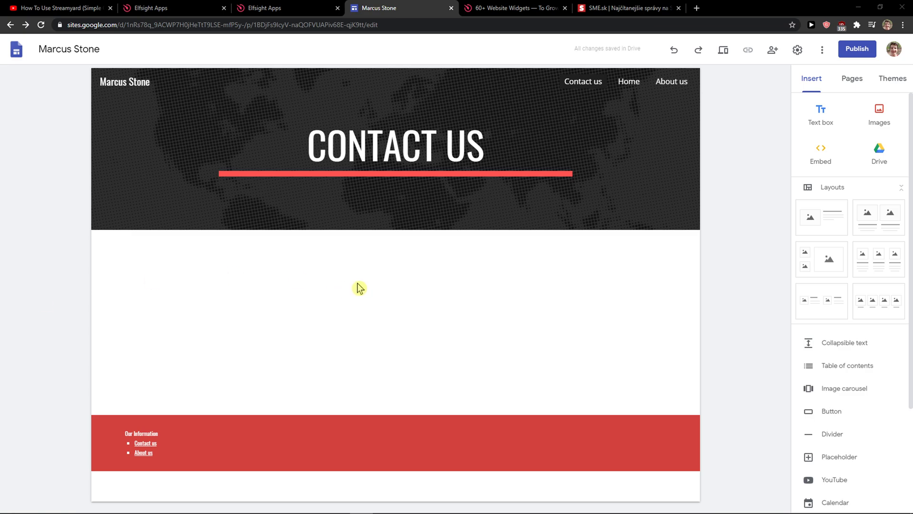
pyautogui.moveTo(270, 311)
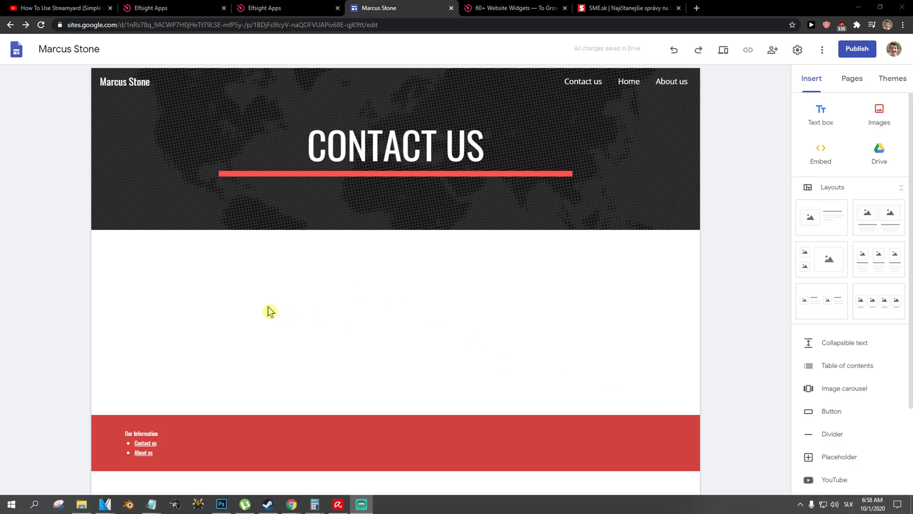
# Switch from the Marcus Stone editor to the Elfsight widgets homepage.
pyautogui.click(62, 9)
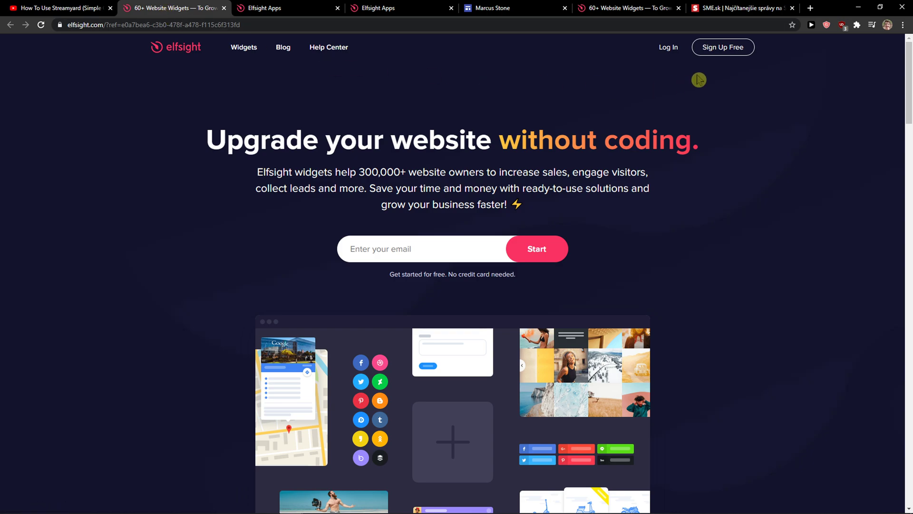
# Sign in to Elfsight via Sign Up Free to reach the applications dashboard.
pyautogui.click(723, 47)
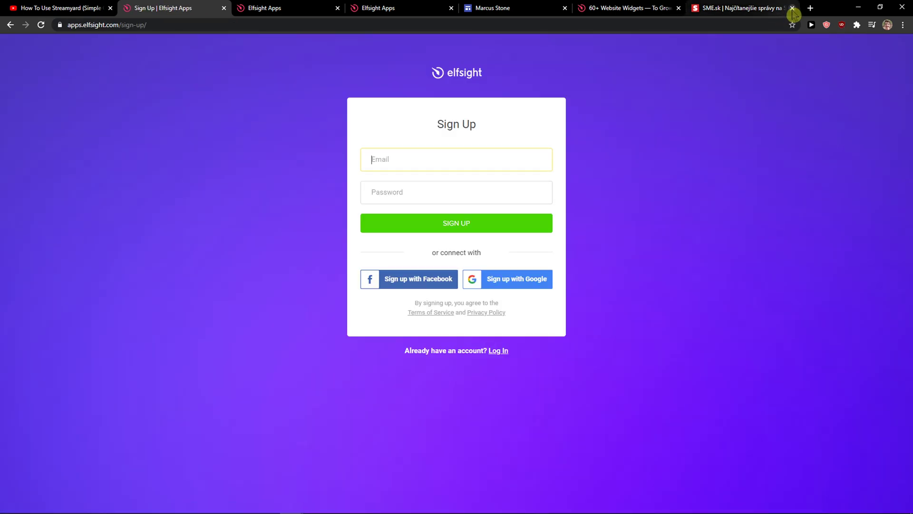
pyautogui.click(789, 12)
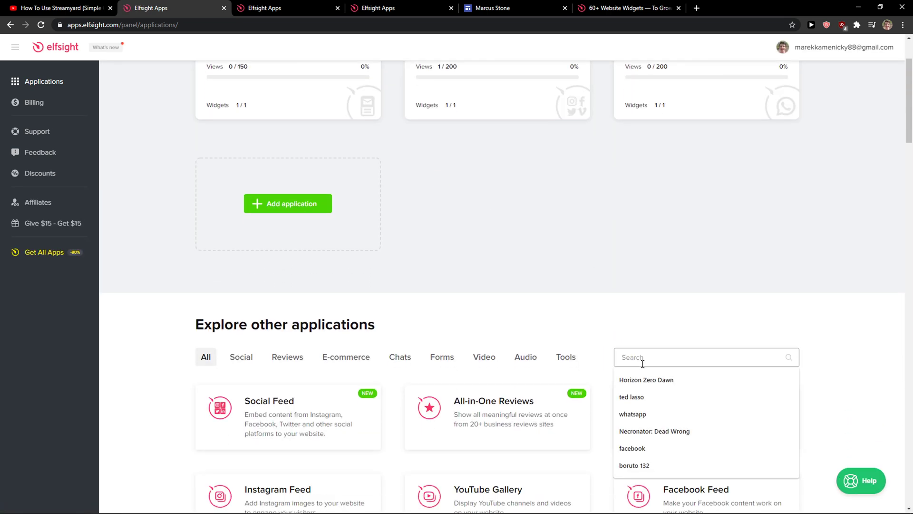
# Search the applications for 'podcast' and choose Podcast Player.
pyautogui.write('podcast')
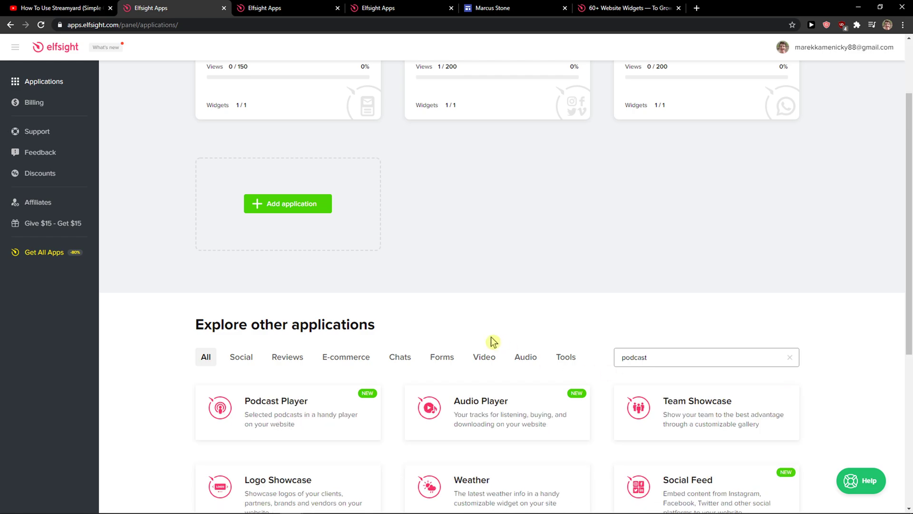
pyautogui.click(276, 412)
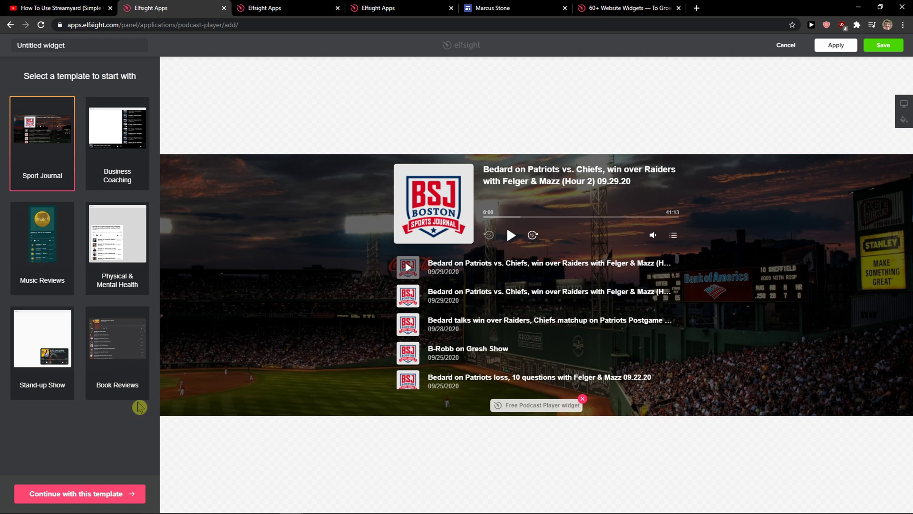
# Continue with the Sport Journal template, review Layout and Player settings, and save the widget.
pyautogui.click(81, 493)
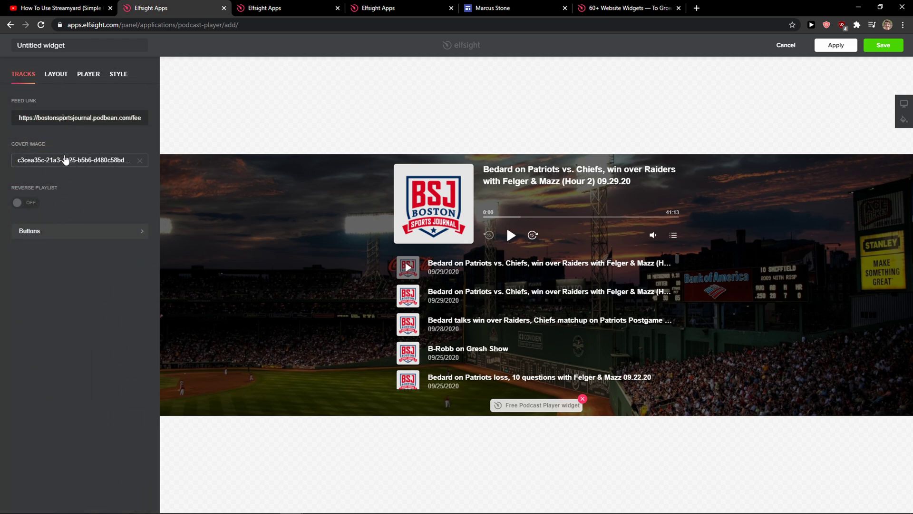
pyautogui.click(55, 75)
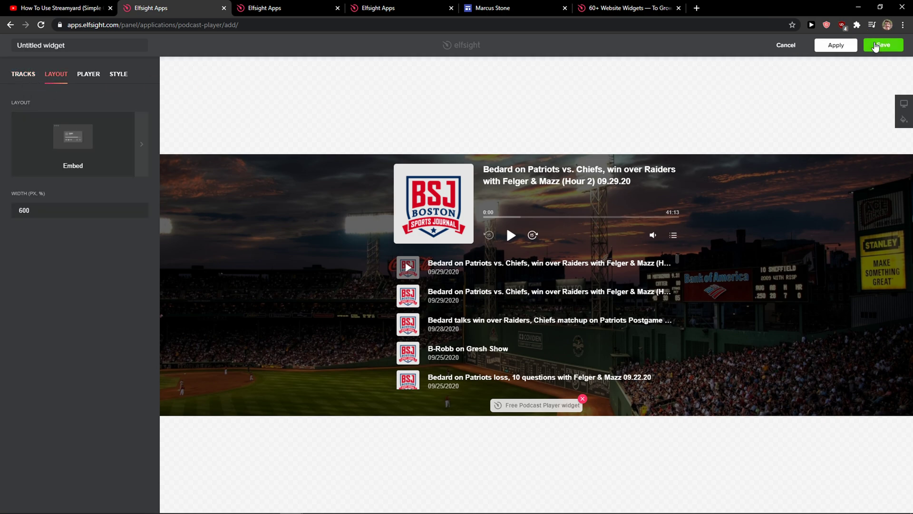
pyautogui.click(87, 74)
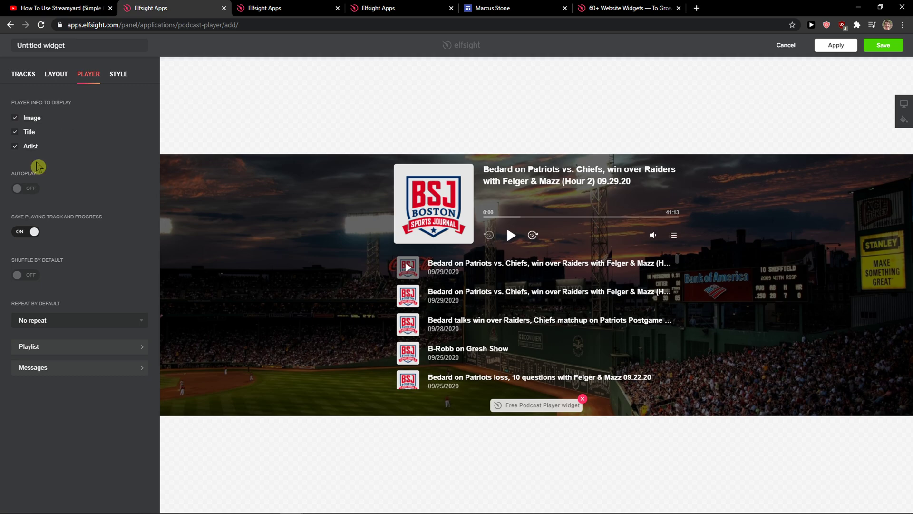
pyautogui.click(883, 44)
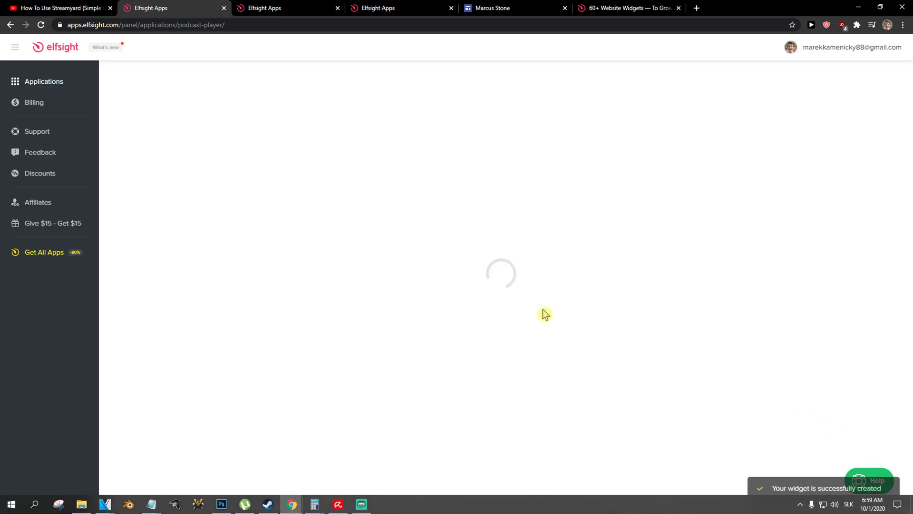
# Copy the widget's embed code and return to the Marcus Stone Contact us page.
pyautogui.click(276, 8)
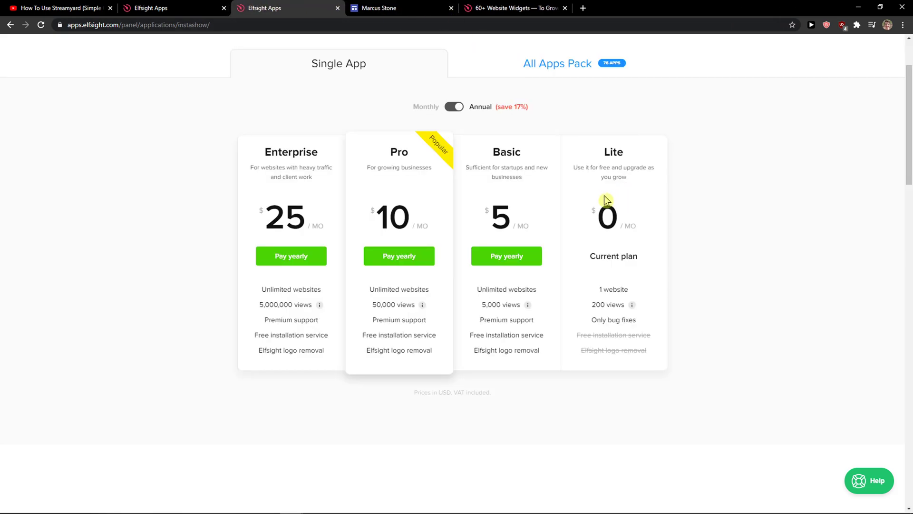
pyautogui.moveTo(594, 197)
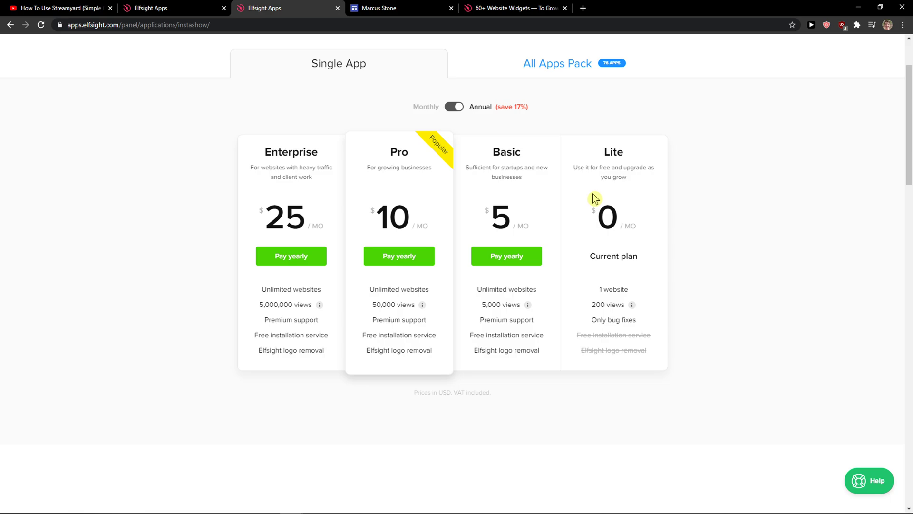
pyautogui.moveTo(488, 161)
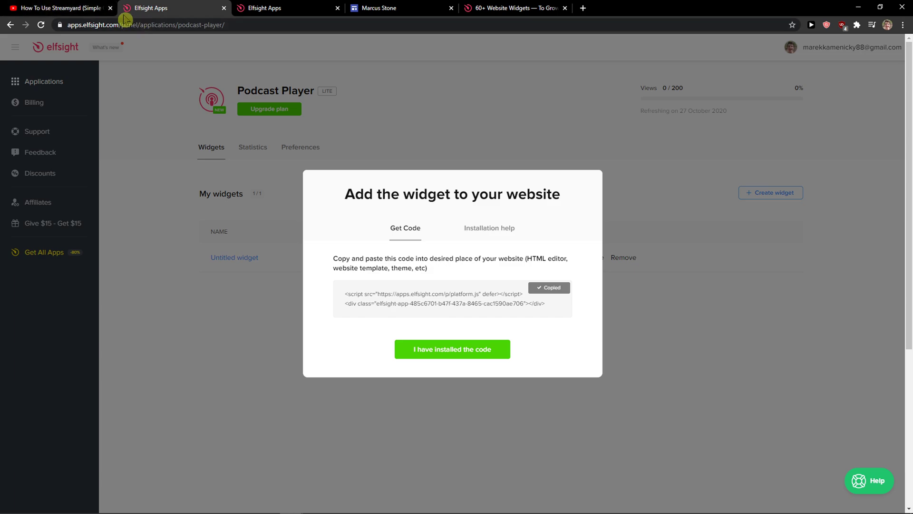
pyautogui.click(386, 7)
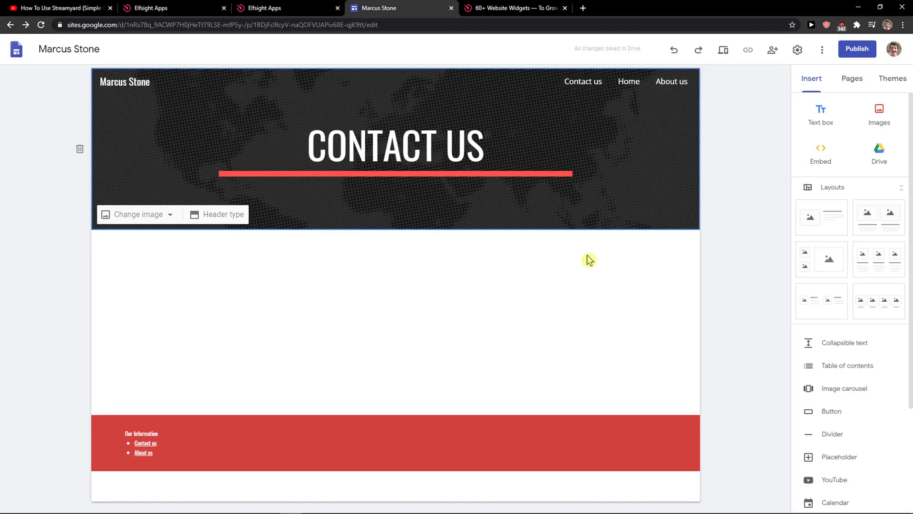
pyautogui.moveTo(820, 149)
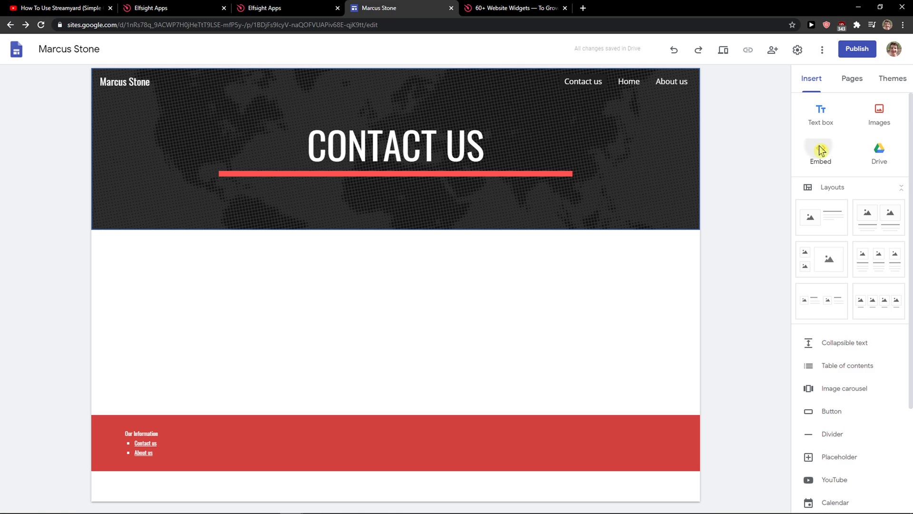
# Embed the pasted Elfsight code and insert the Sport Journal player below CONTACT US.
pyautogui.click(820, 147)
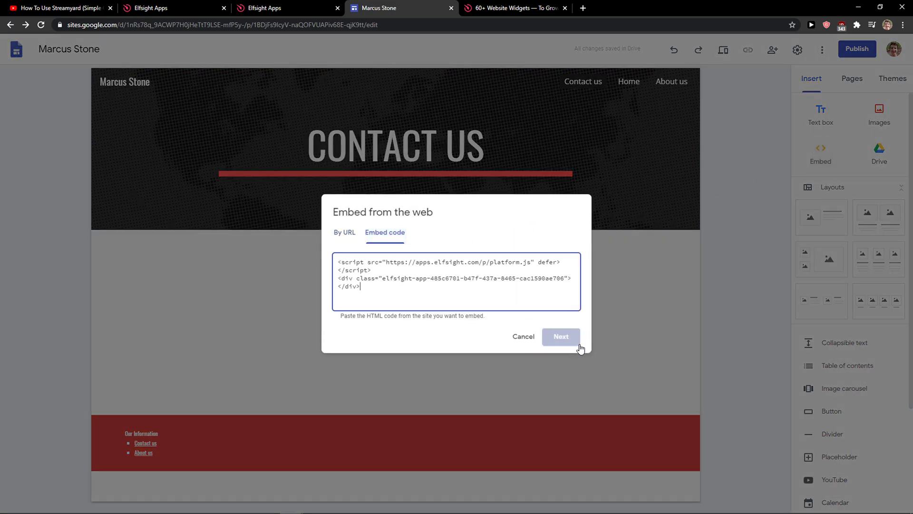
pyautogui.click(561, 337)
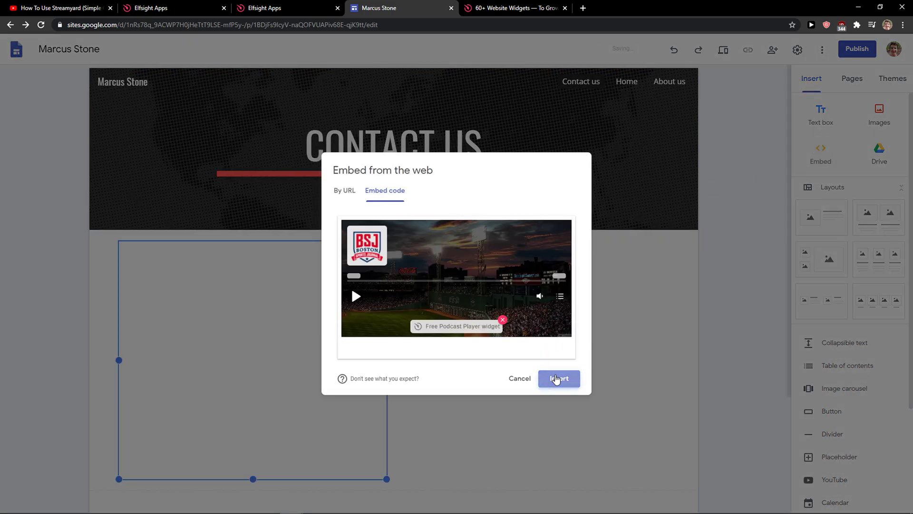
pyautogui.click(559, 379)
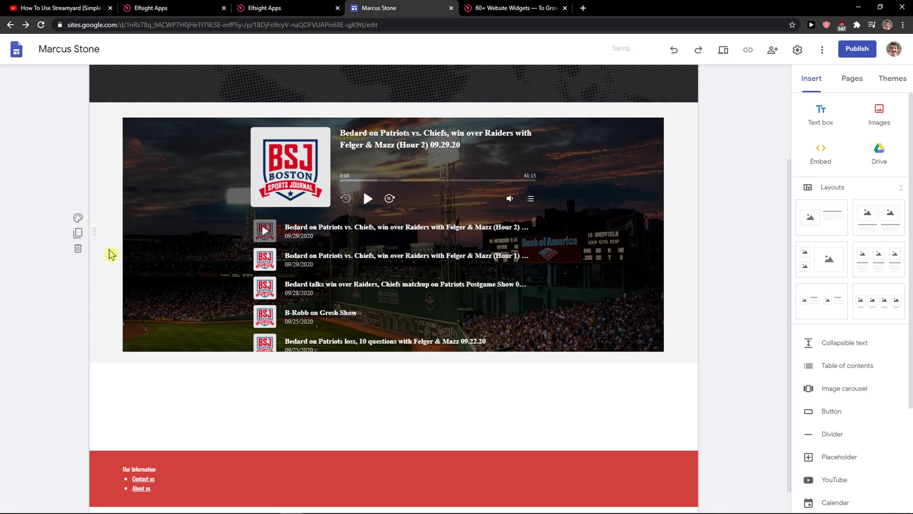
pyautogui.click(78, 218)
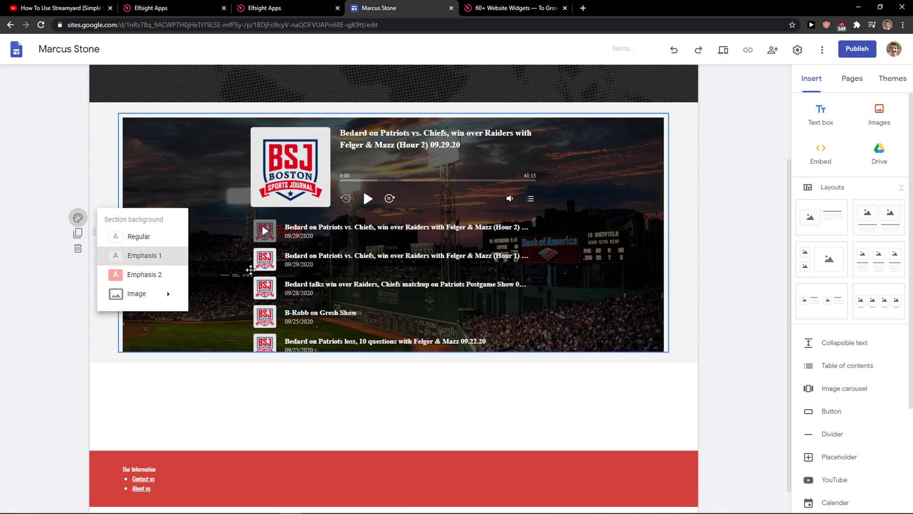
pyautogui.moveTo(747, 50)
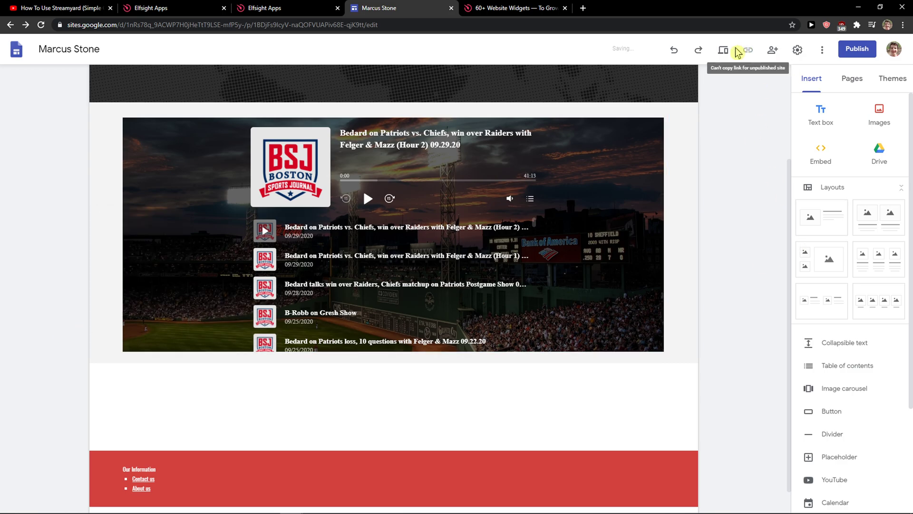